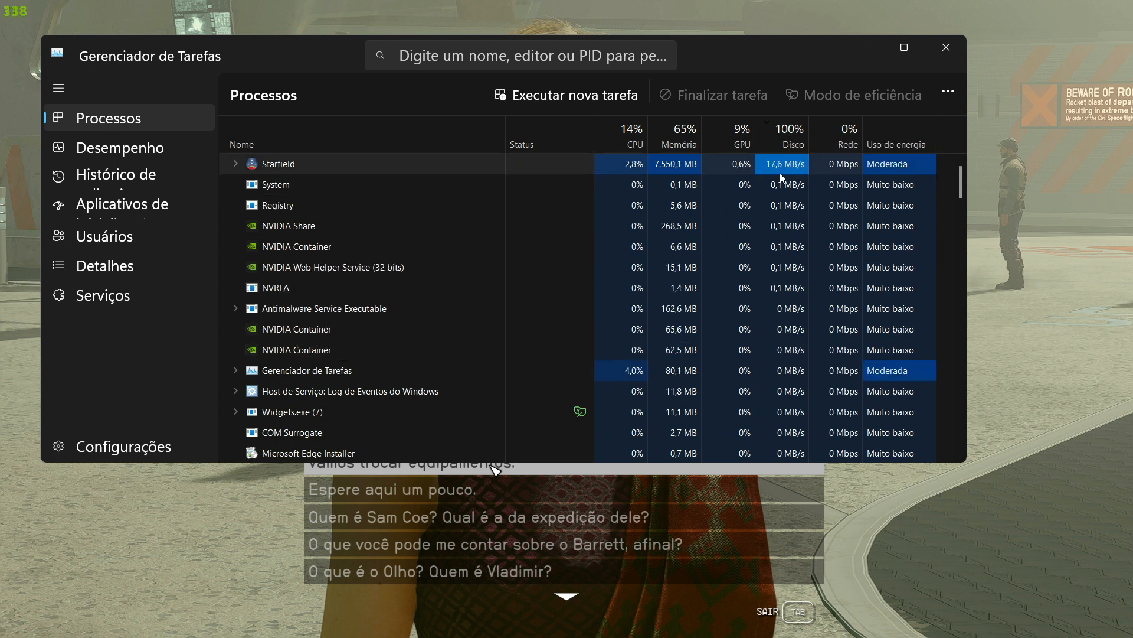
- Review Task Manager's processes and dismiss the 'application not responding' prompt
click(945, 47)
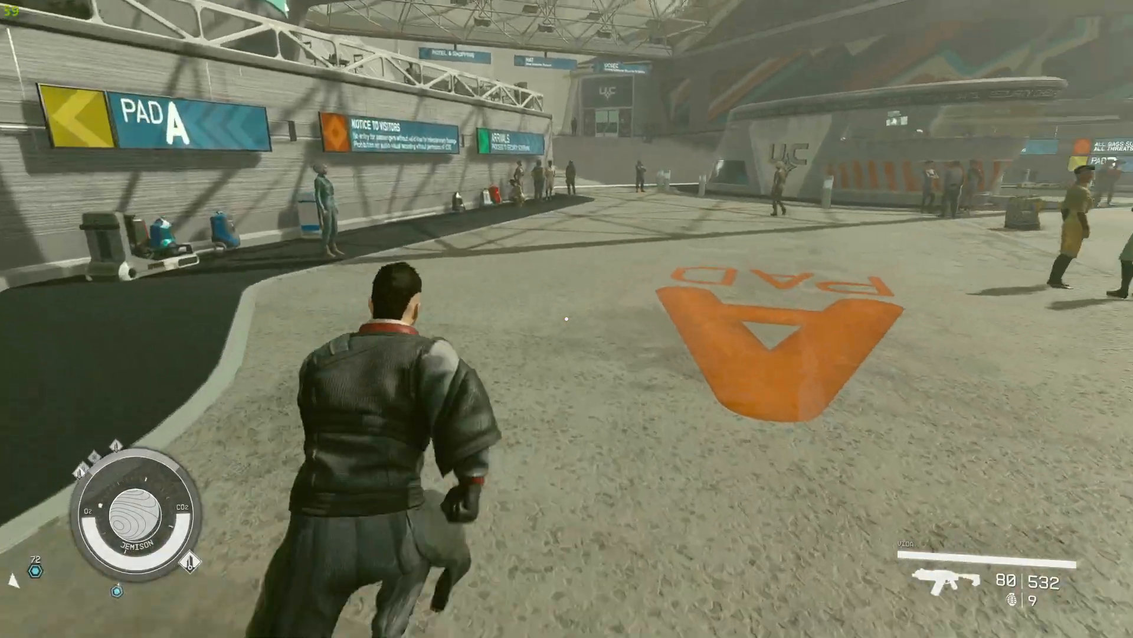
mouse_move(566, 318)
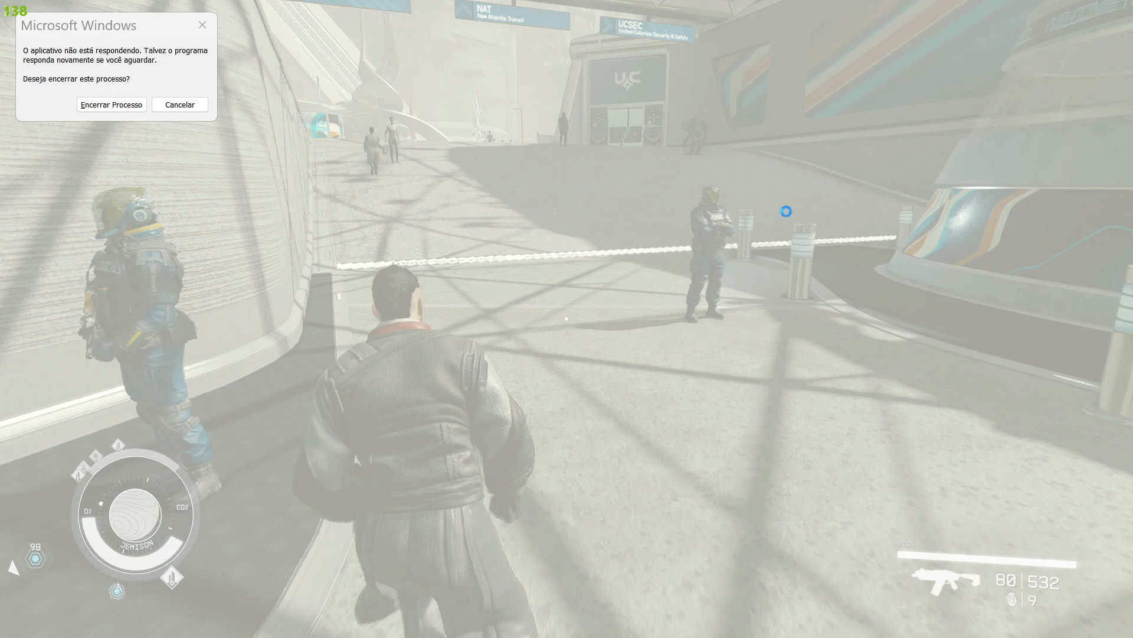
click(180, 104)
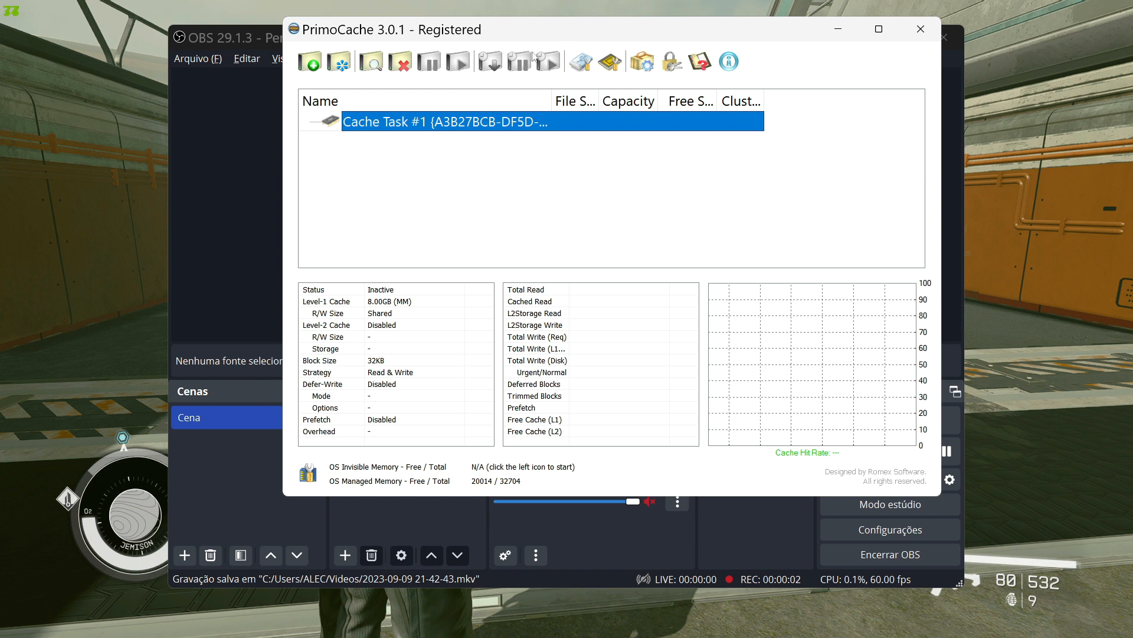
mouse_move(510, 38)
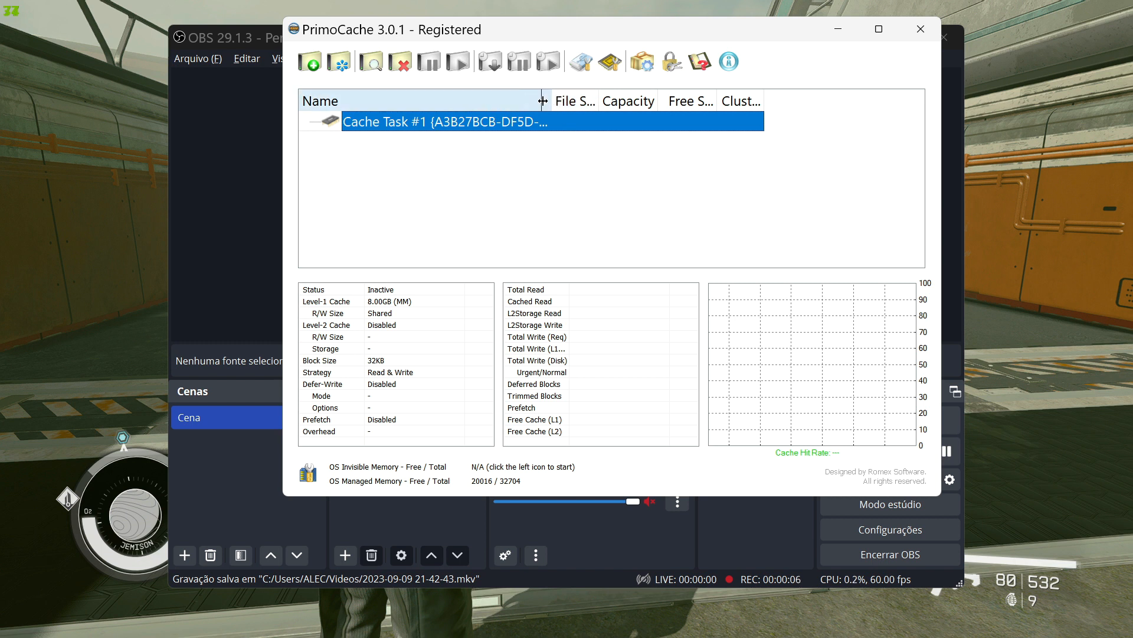
- Start a new cache task from PrimoCache's main window alongside Cache Task #1
click(310, 61)
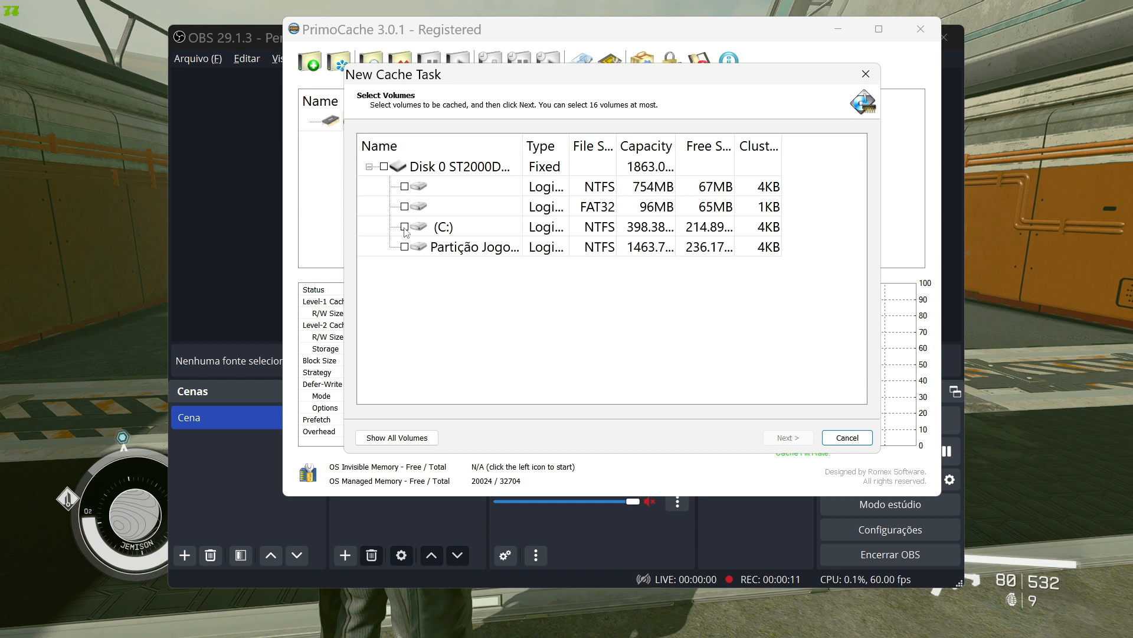
- Select C: and Partição Jogos, then choose the Read & Write cache profile
click(404, 226)
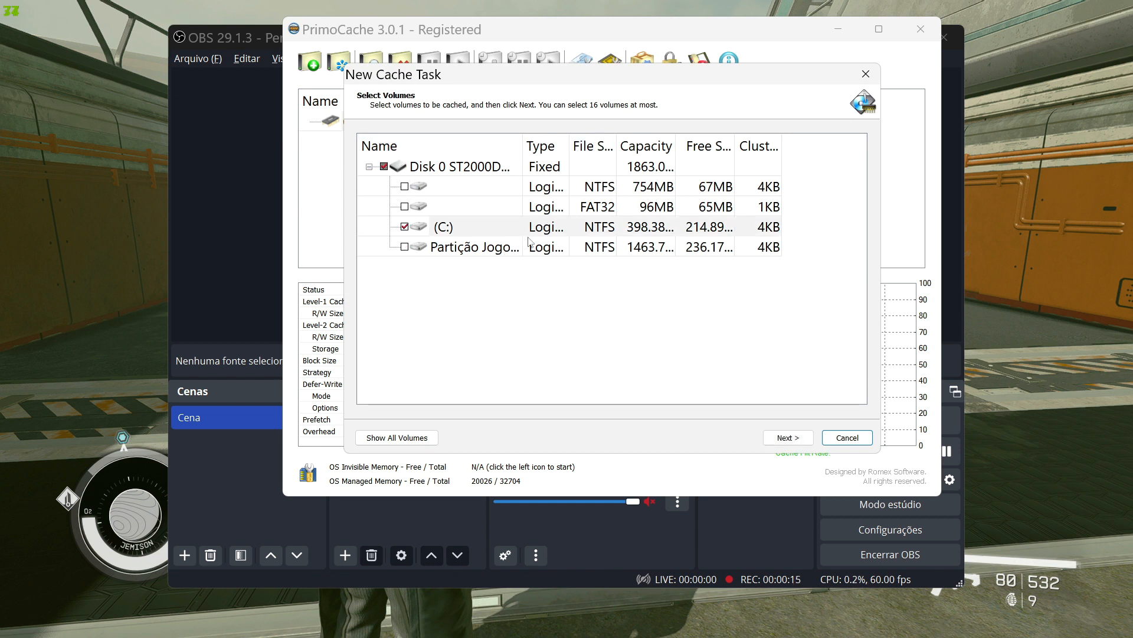
click(405, 246)
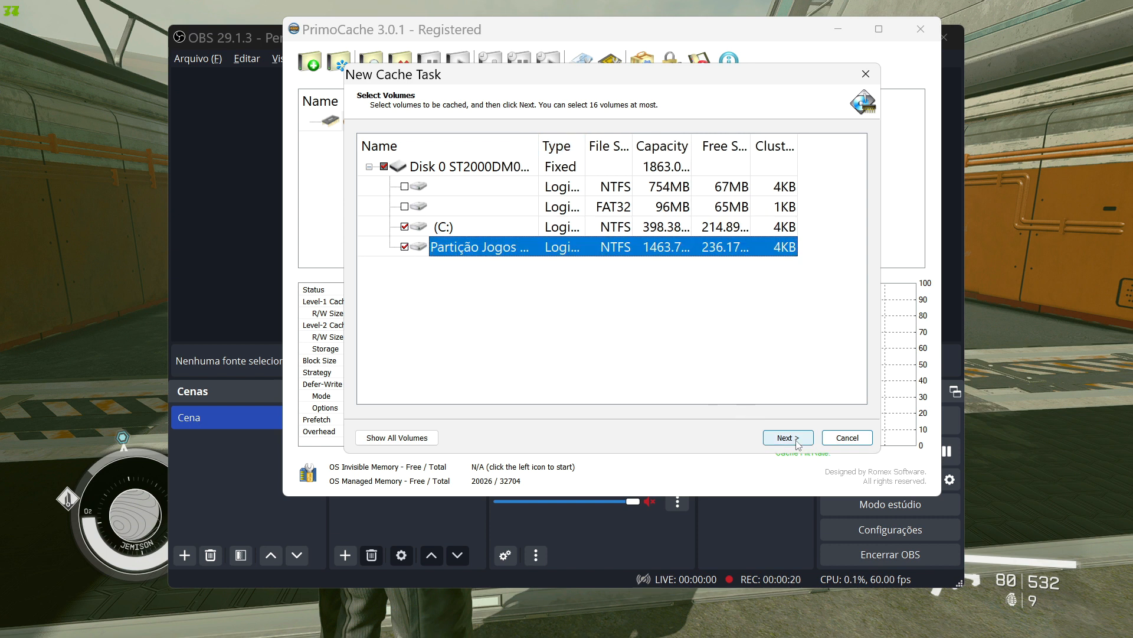
click(787, 437)
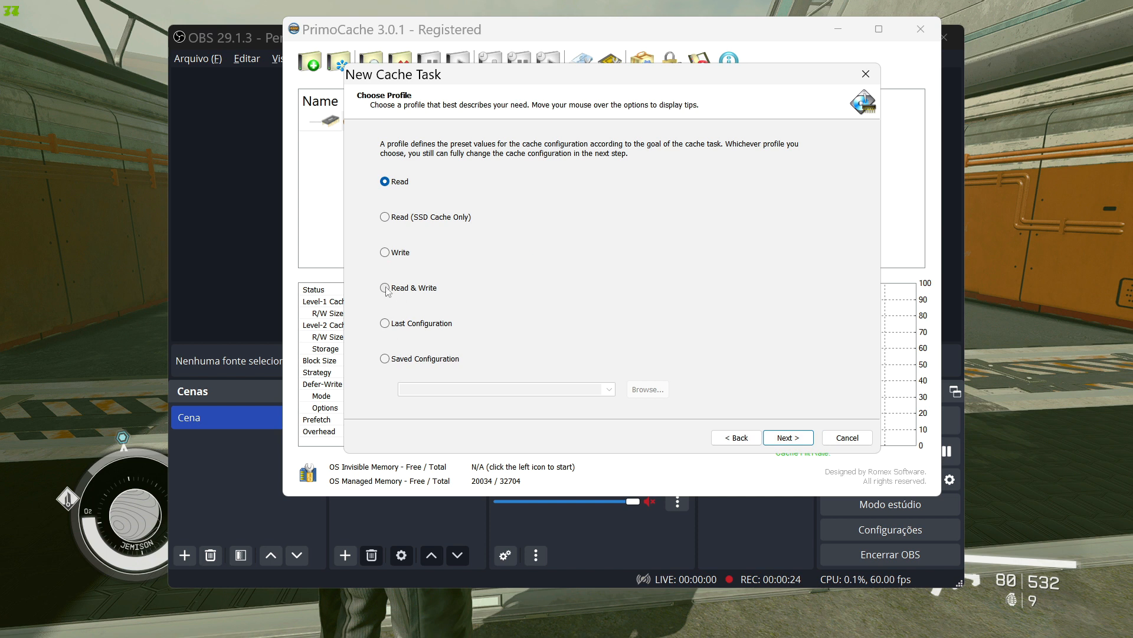
click(385, 288)
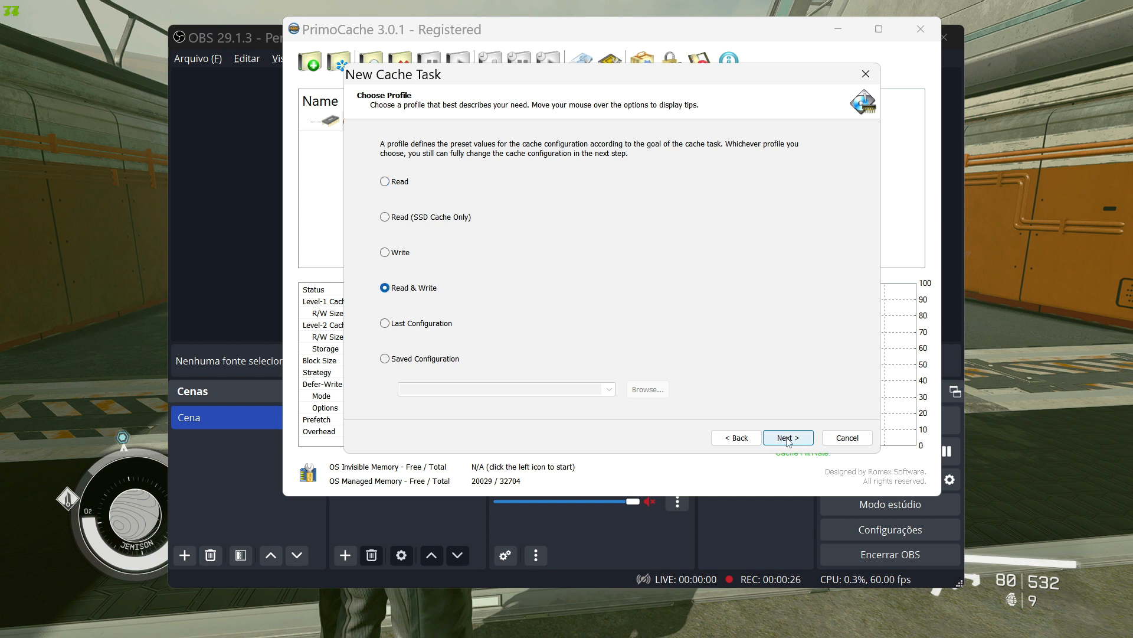
click(787, 437)
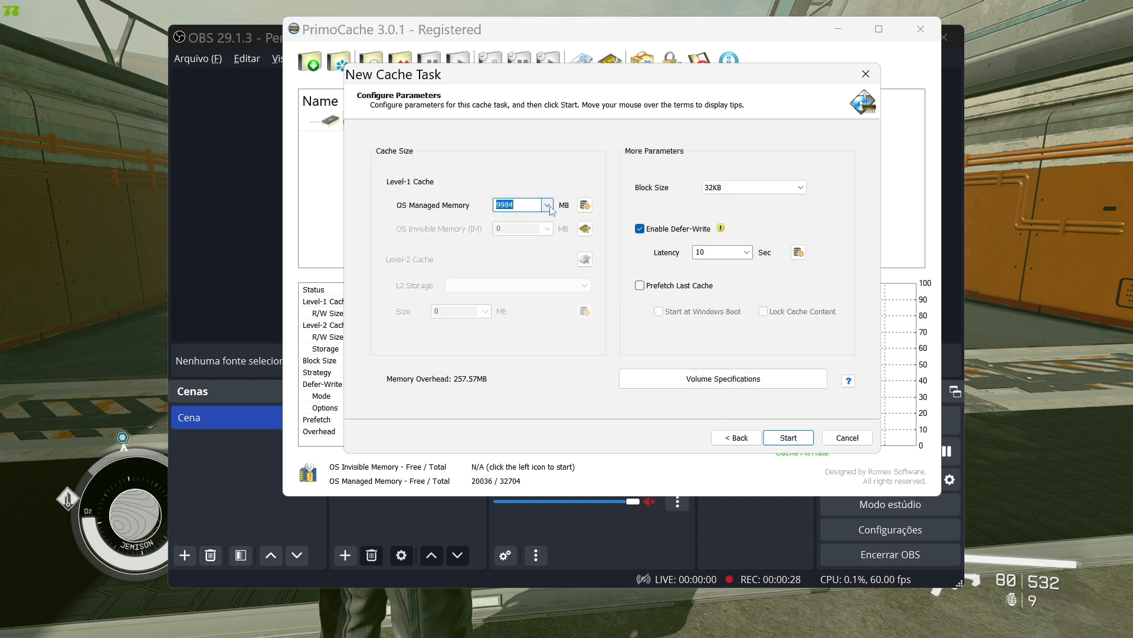
- Set the OS Managed Memory cache to 8192 MB and start the task
click(547, 205)
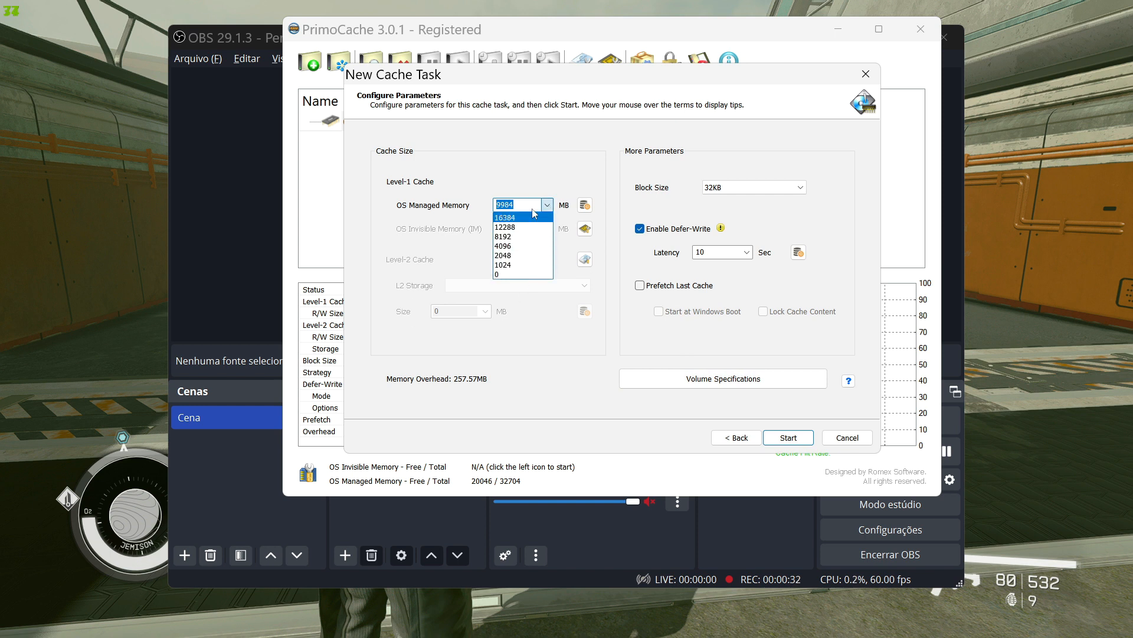
mouse_move(517, 236)
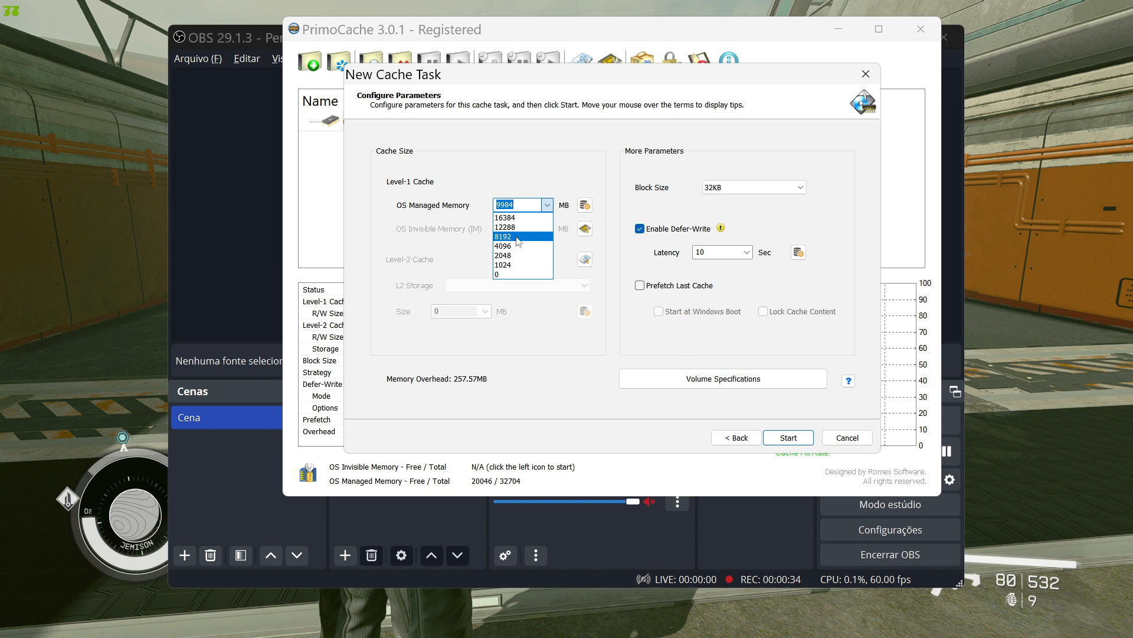
mouse_move(513, 226)
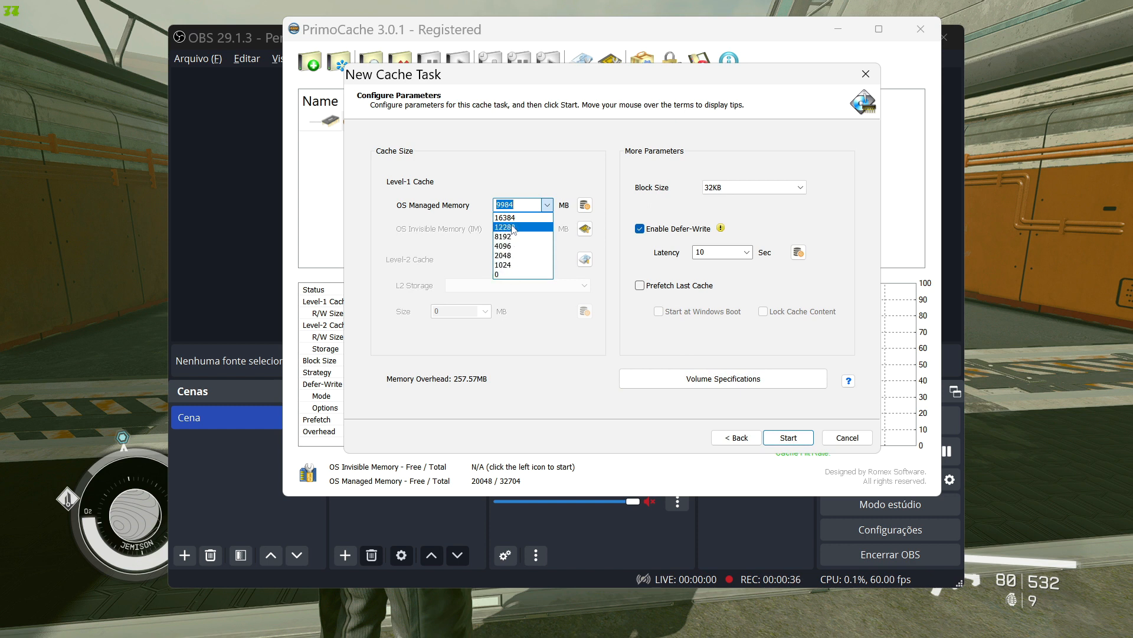
mouse_move(519, 236)
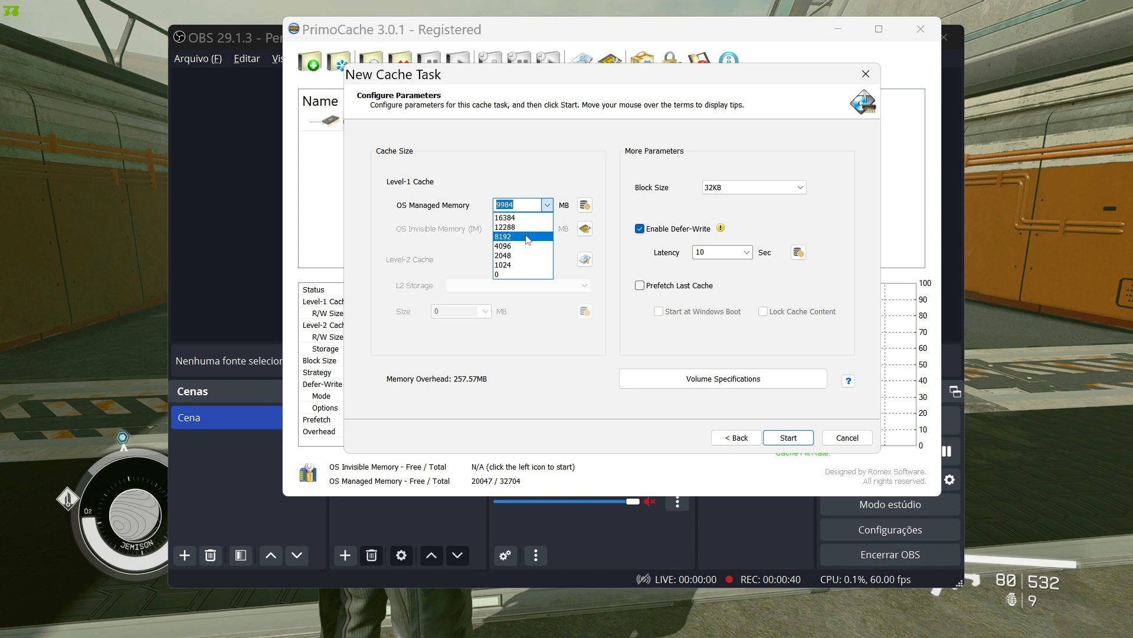
click(503, 236)
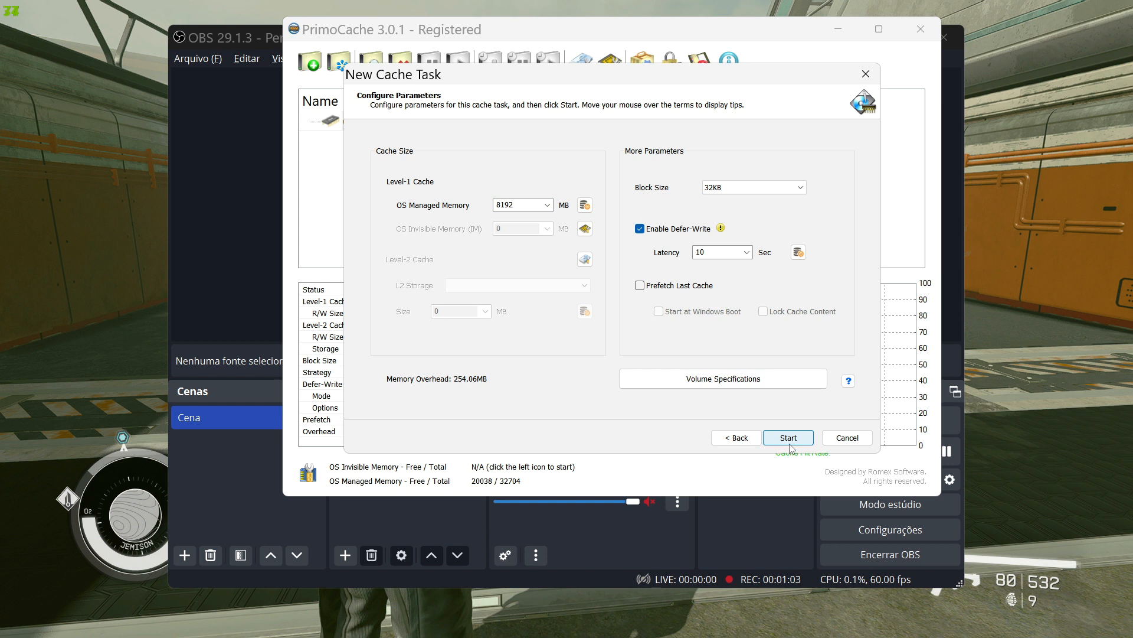
click(788, 438)
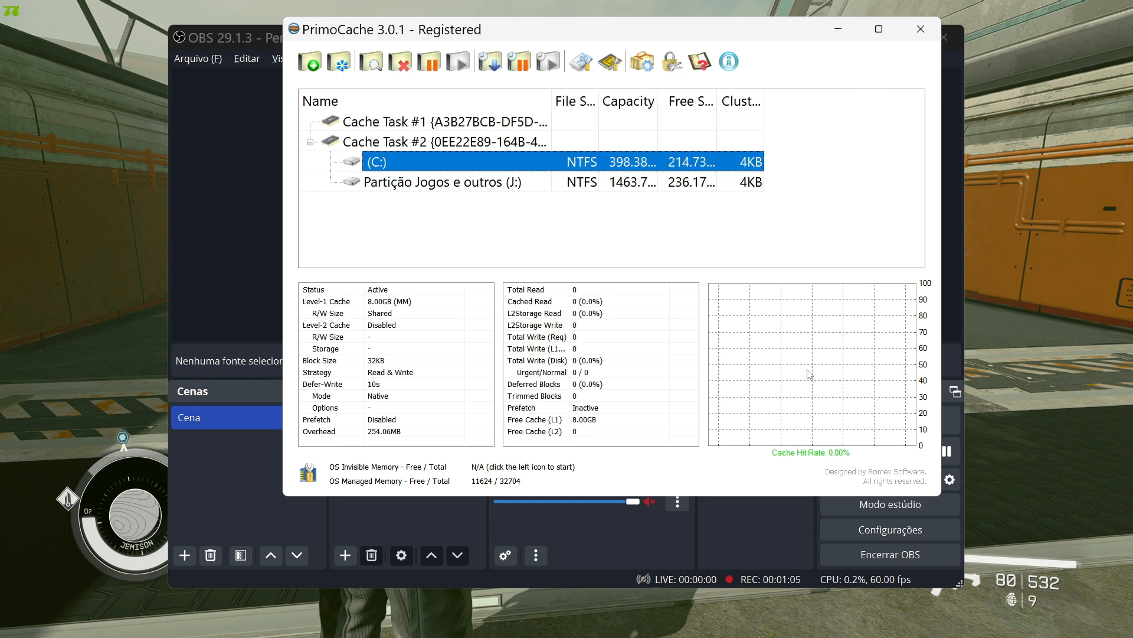